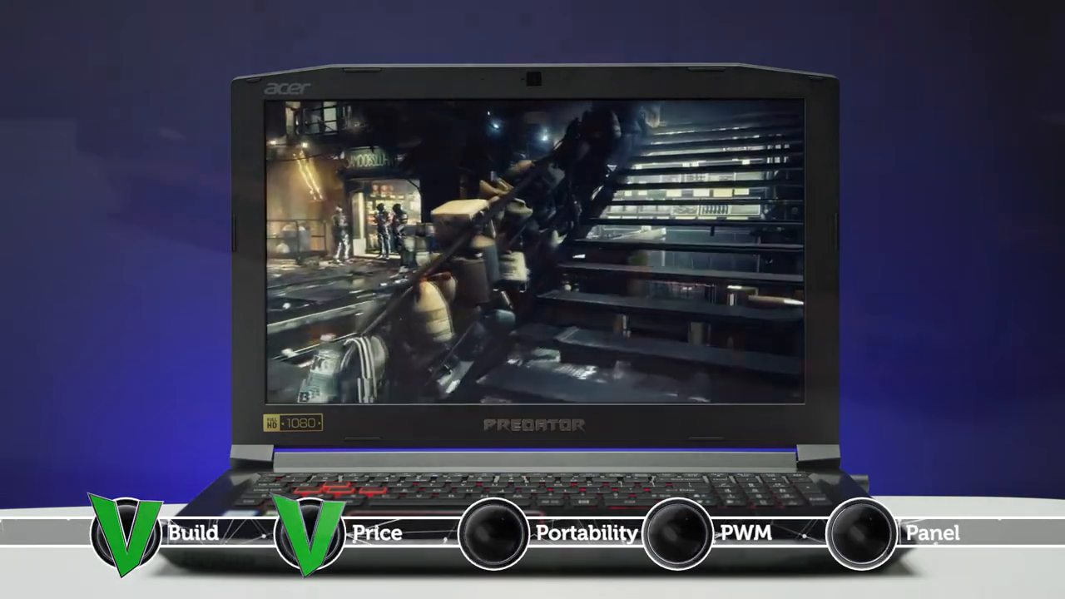
{"action": "left_click", "coordinate": [494, 547]}
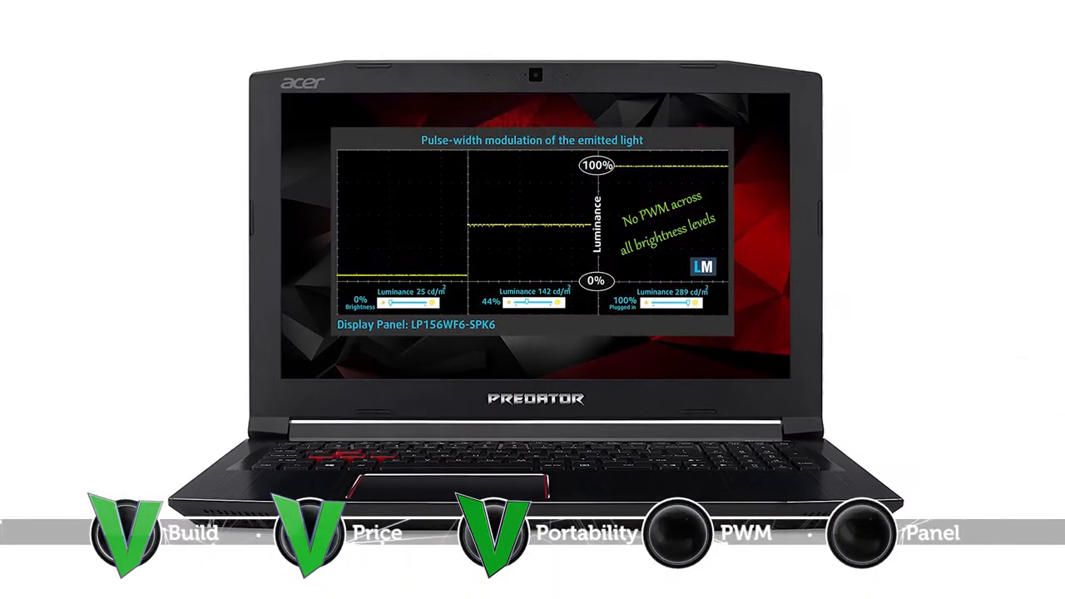